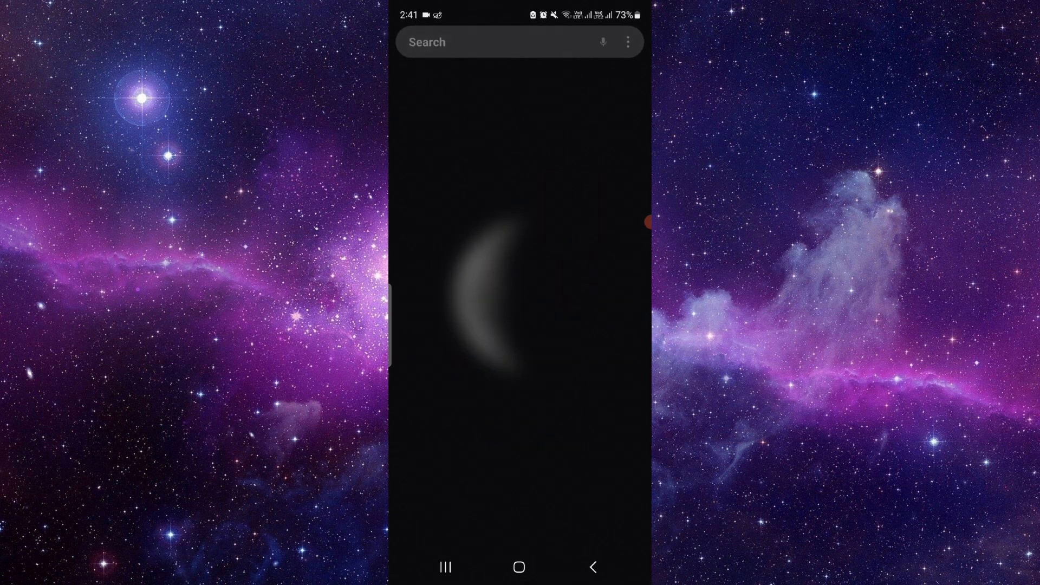
Launch YouTube Music and play the Brijwani Cassettes devotional song from the Home feed
{"action": "type", "text": "yo"}
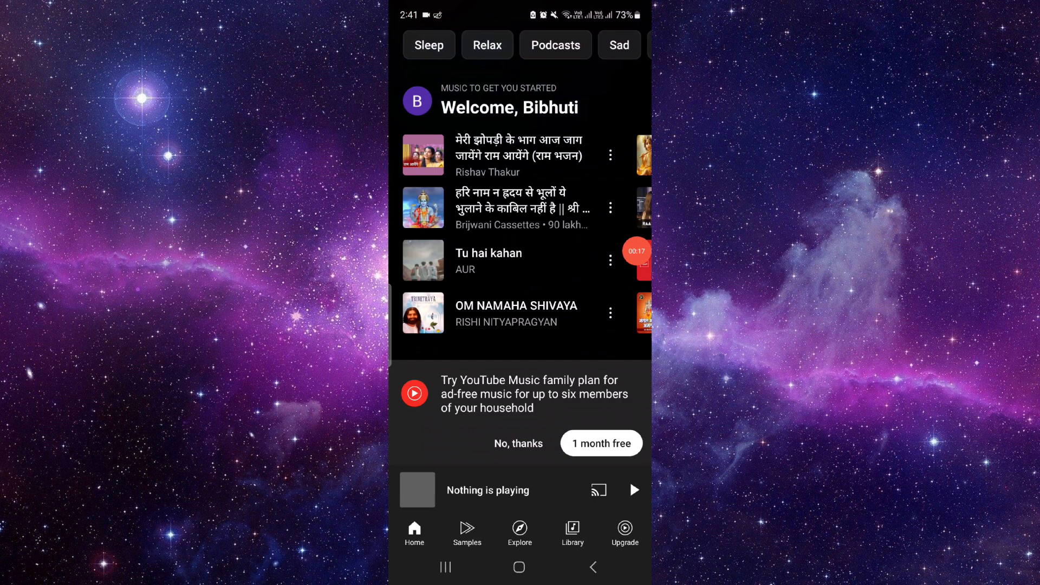
{"action": "scroll", "scroll_direction": "down", "scroll_amount": 3}
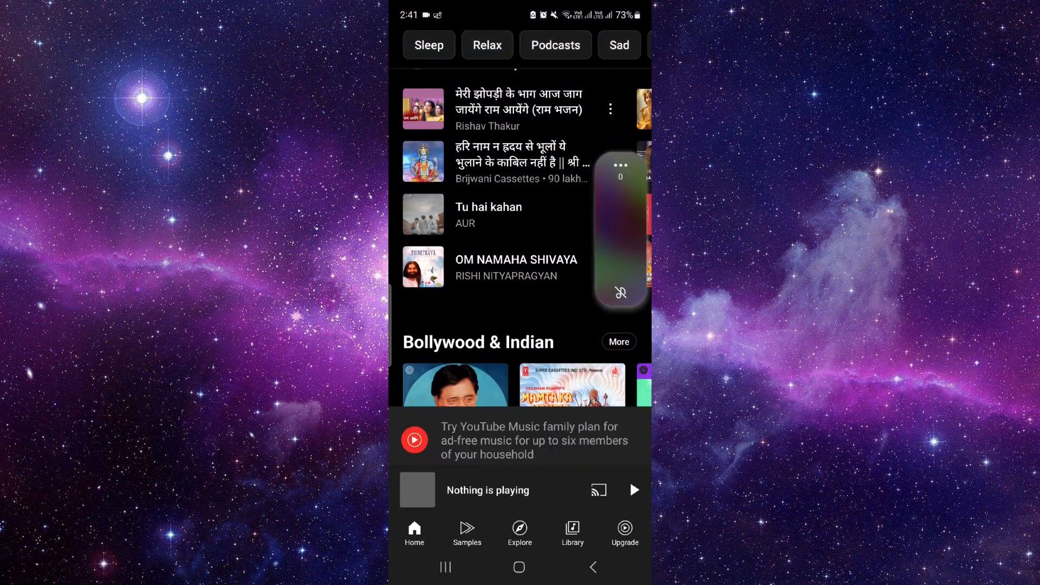
{"action": "scroll", "scroll_direction": "down", "scroll_amount": 3}
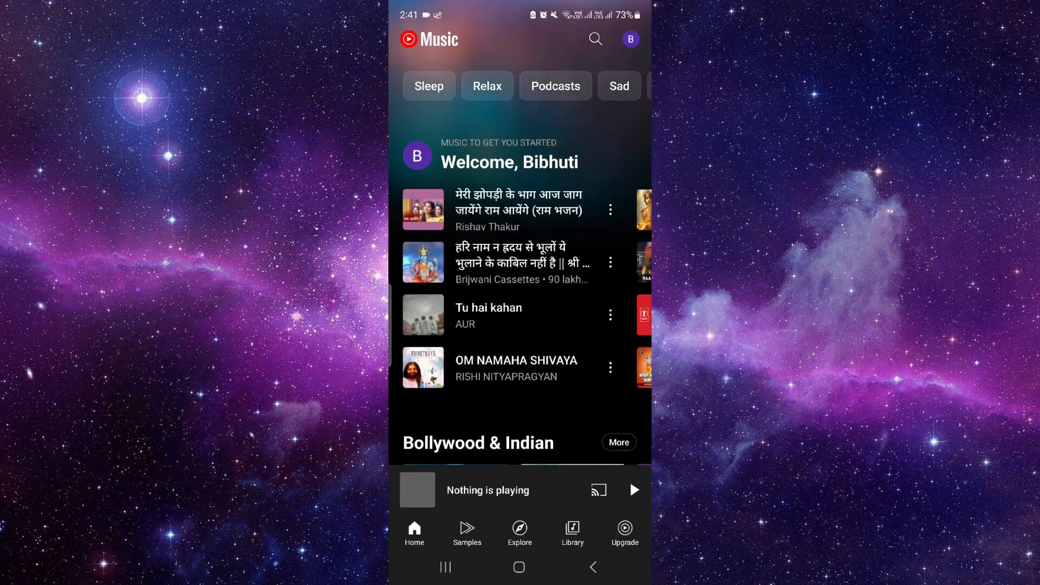
{"action": "left_click", "coordinate": [519, 261]}
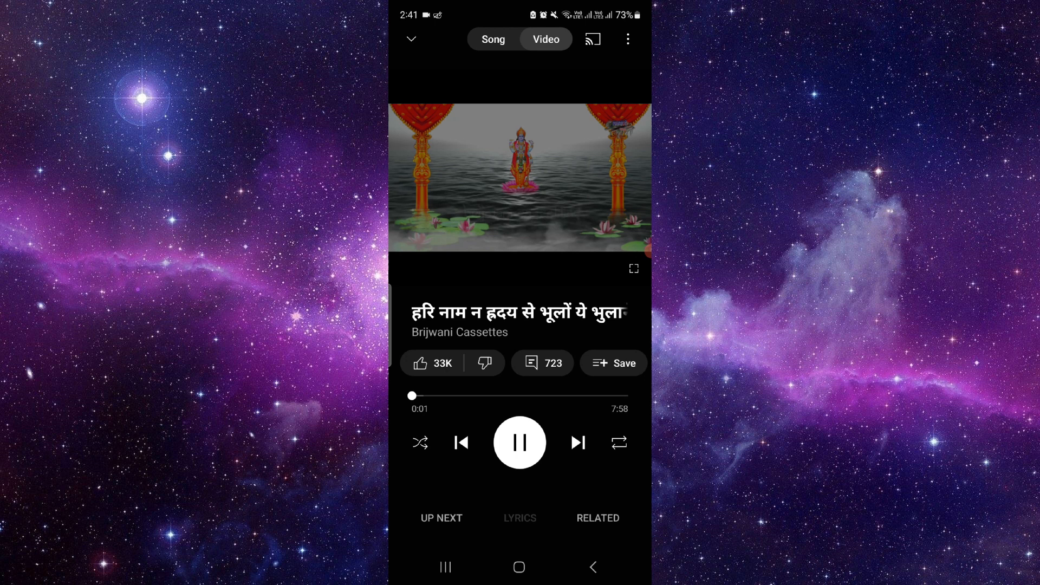
Switch to audio-only Song mode, open the Music Premium upgrade page, then the Bluetooth panel
{"action": "left_click", "coordinate": [423, 363]}
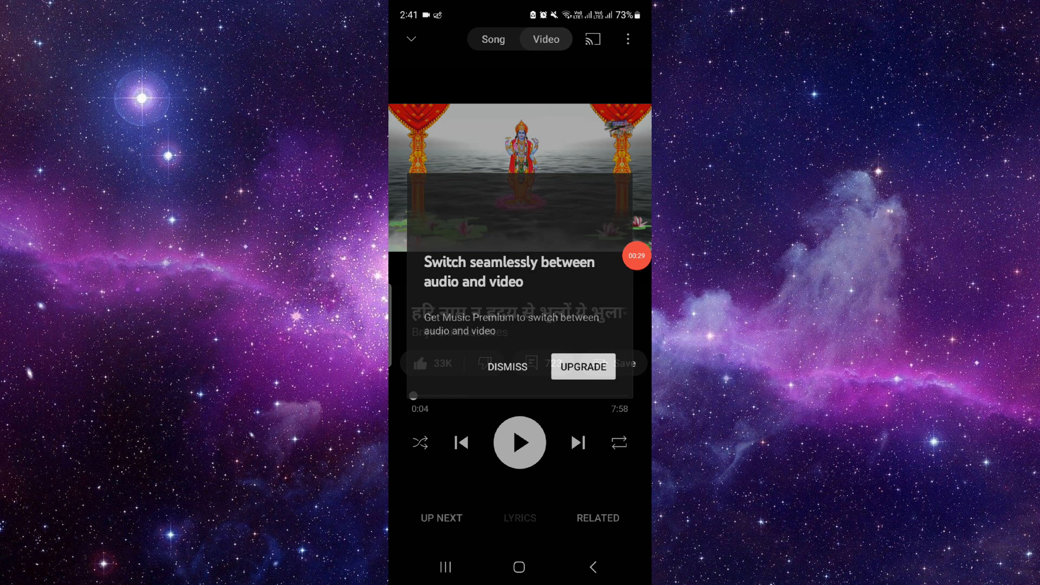
{"action": "left_click", "coordinate": [582, 366]}
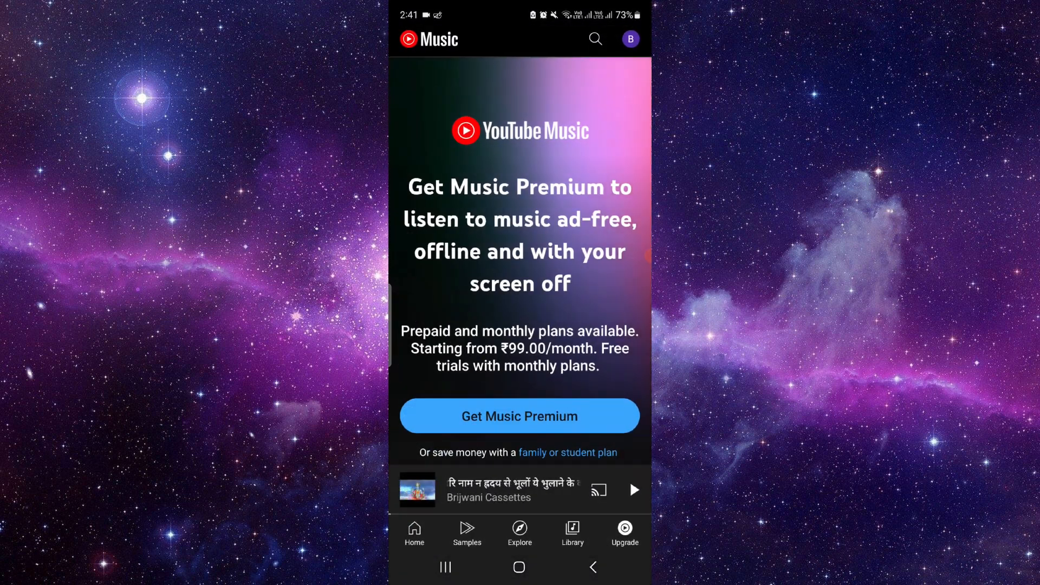
{"action": "left_click", "coordinate": [510, 490]}
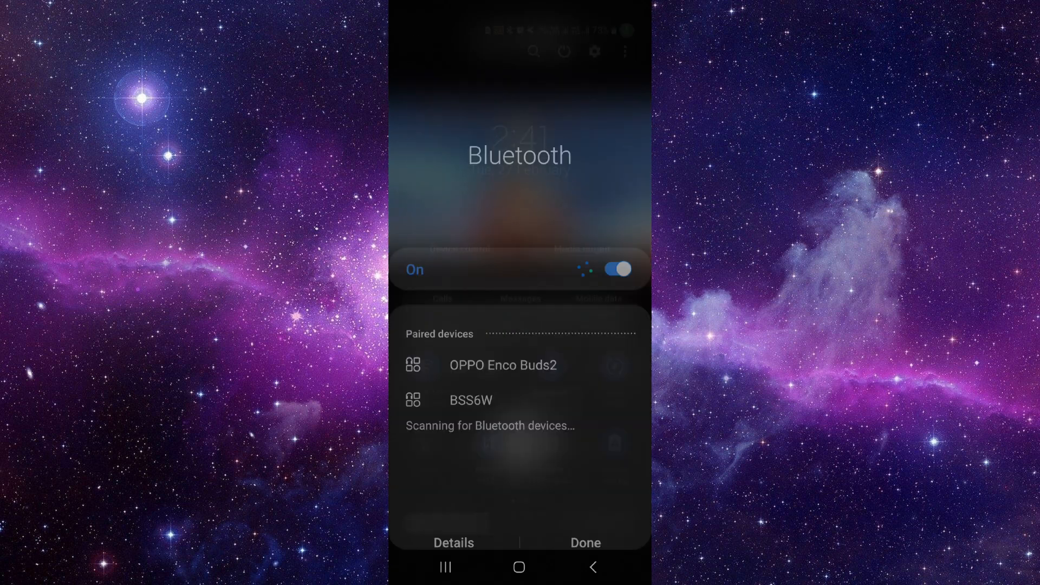
Switch Bluetooth off, close the quick panel with Done, and go to the home screen
{"action": "left_click", "coordinate": [615, 268]}
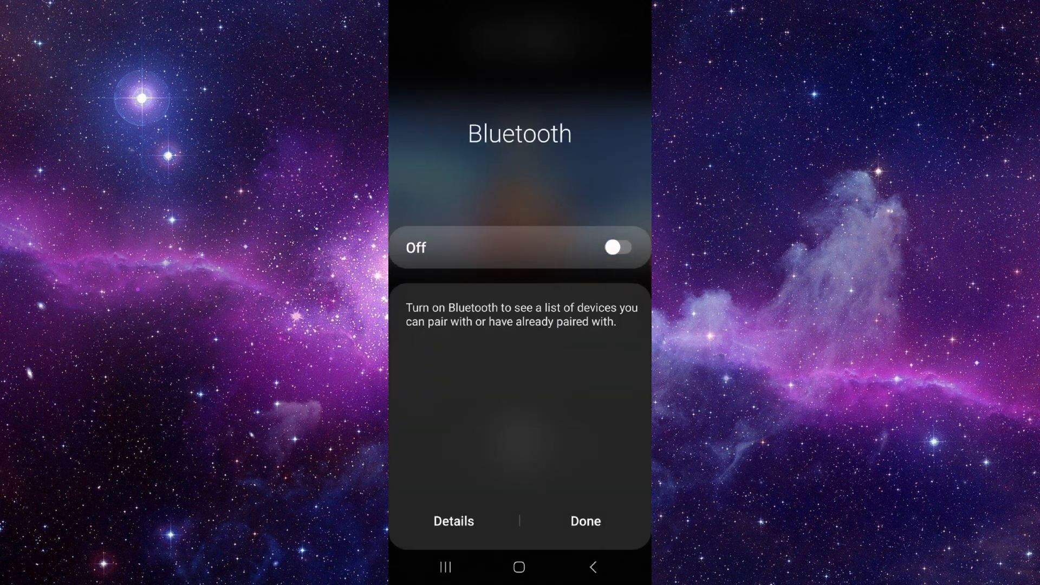
{"action": "left_click", "coordinate": [584, 520]}
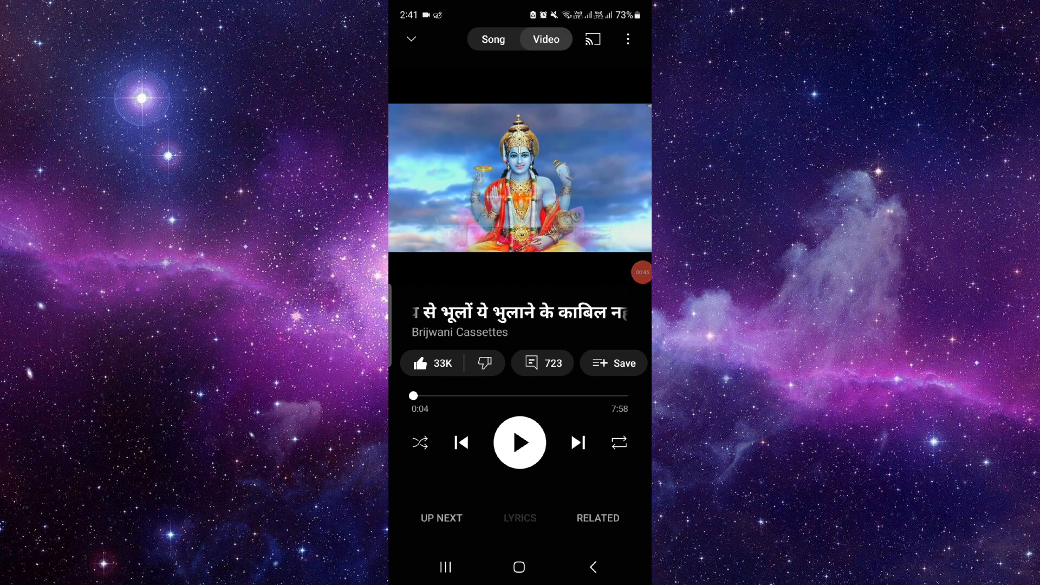
{"action": "left_click", "coordinate": [519, 566]}
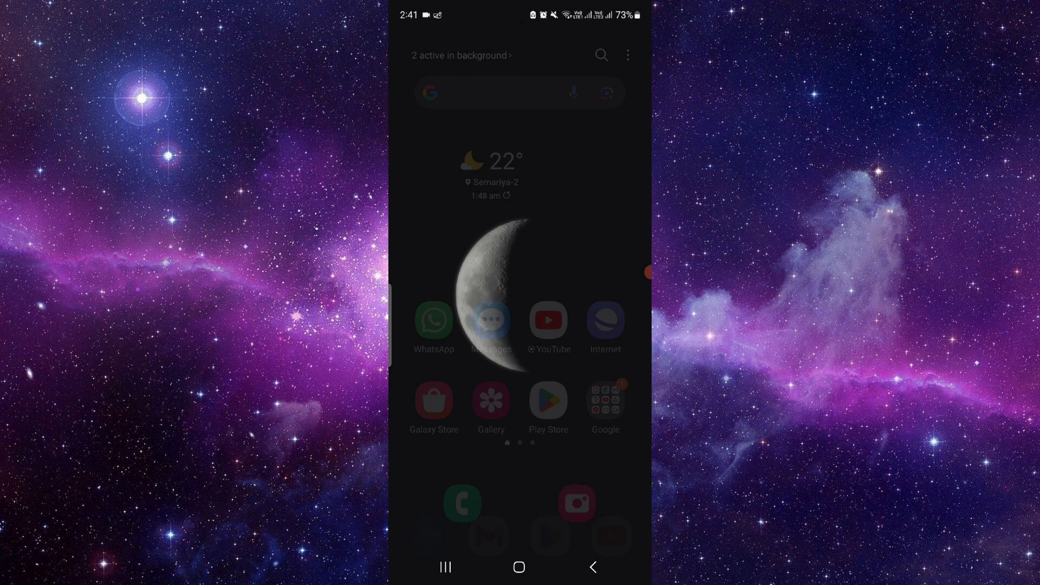